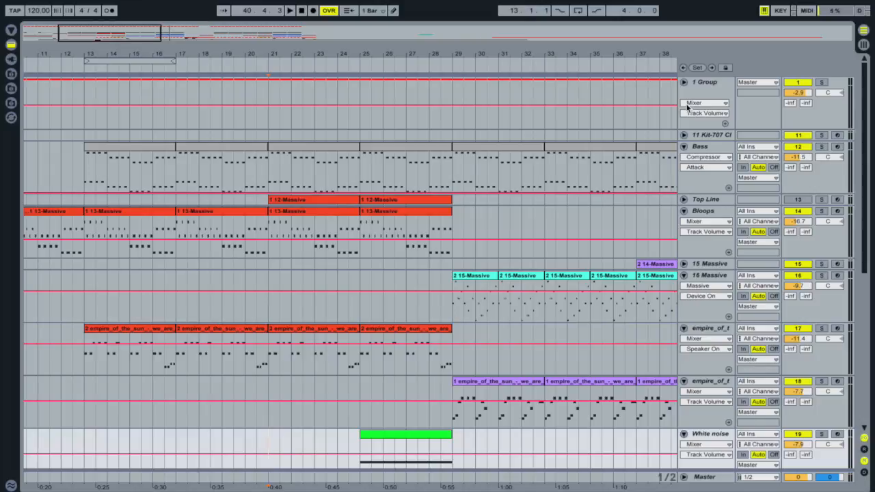
mouse_move(716, 88)
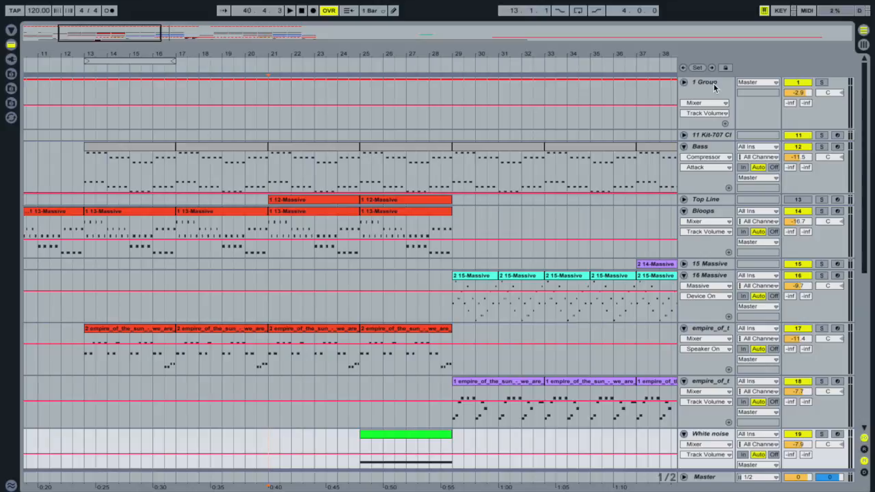
mouse_move(705, 88)
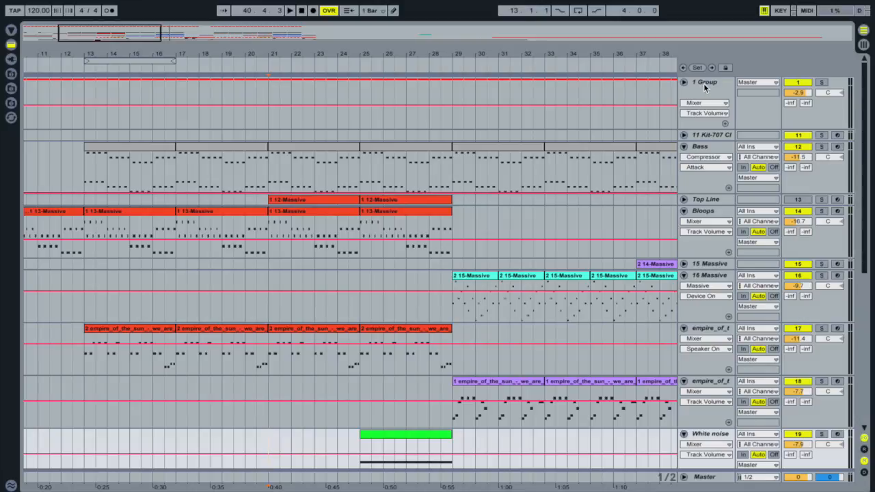
Look over the drum kit sampler and Live's built-in device library.
click(680, 84)
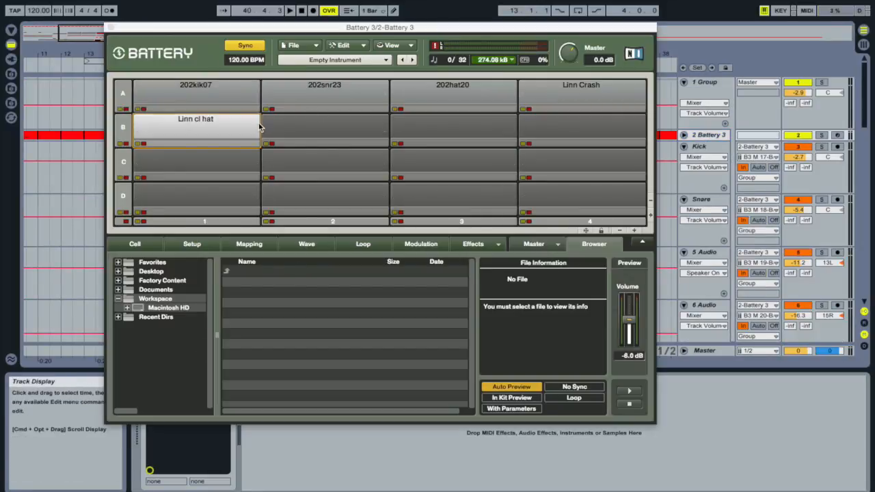
mouse_move(186, 123)
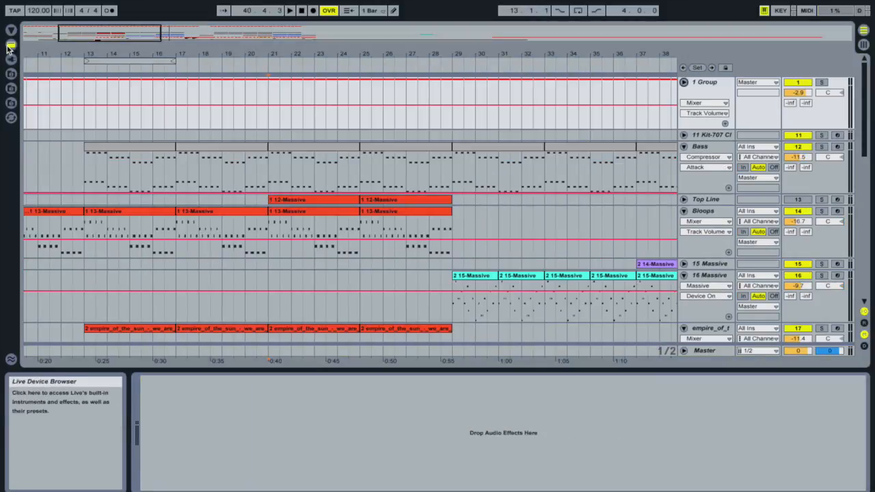
click(9, 42)
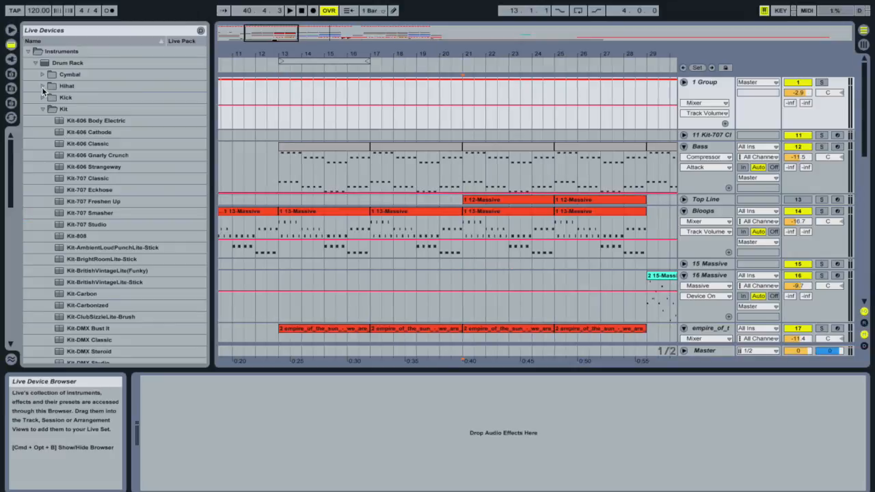
mouse_move(68, 149)
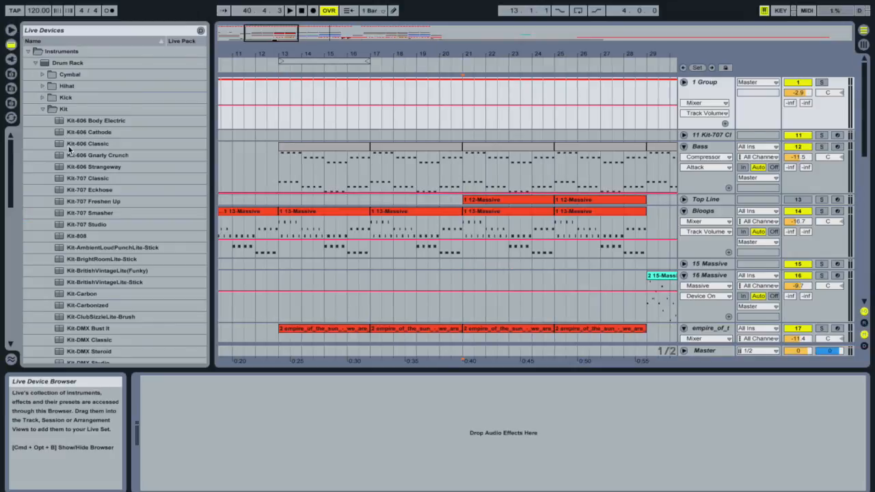
mouse_move(99, 180)
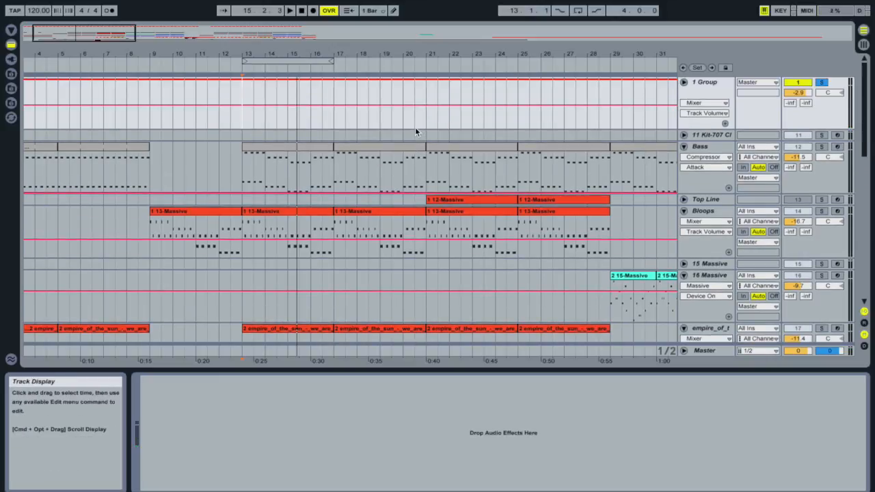
Show the Bass track clip's notes in the MIDI note editor.
scroll(down, 3)
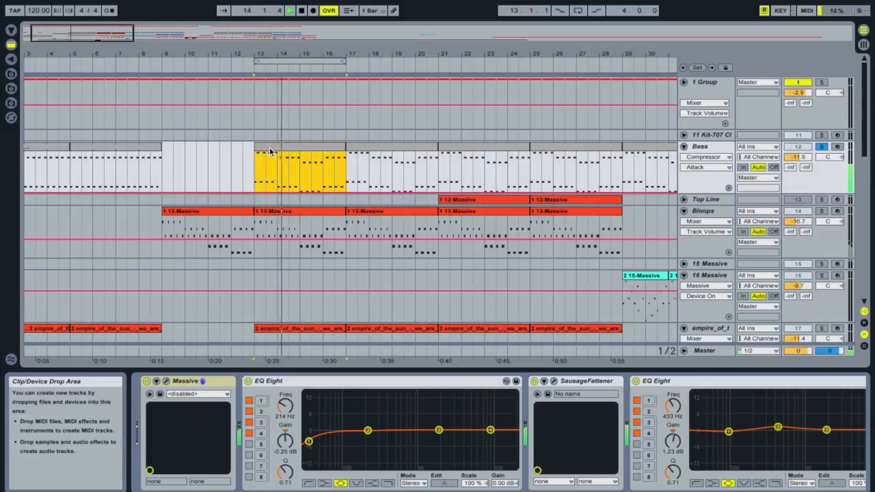
double_click(292, 167)
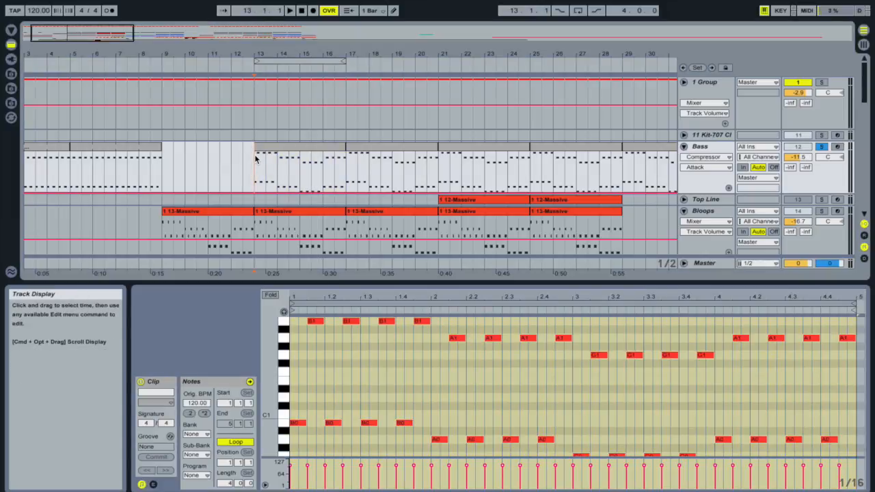
mouse_move(699, 133)
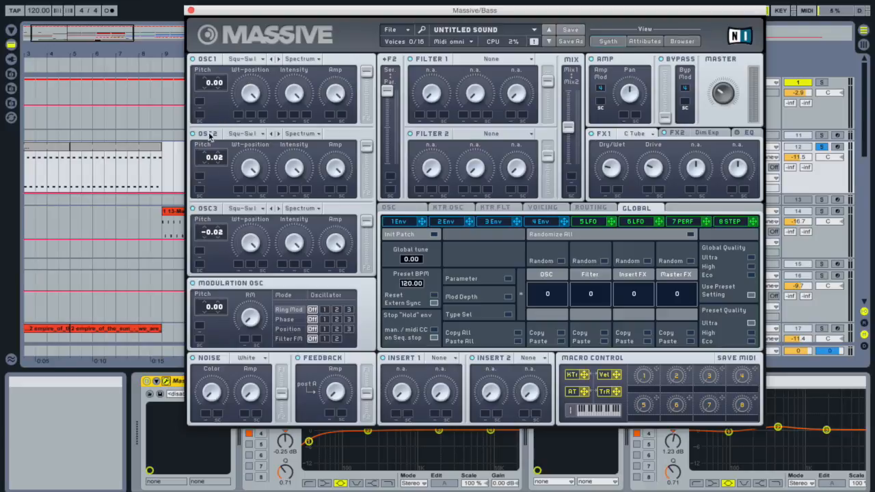
mouse_move(233, 145)
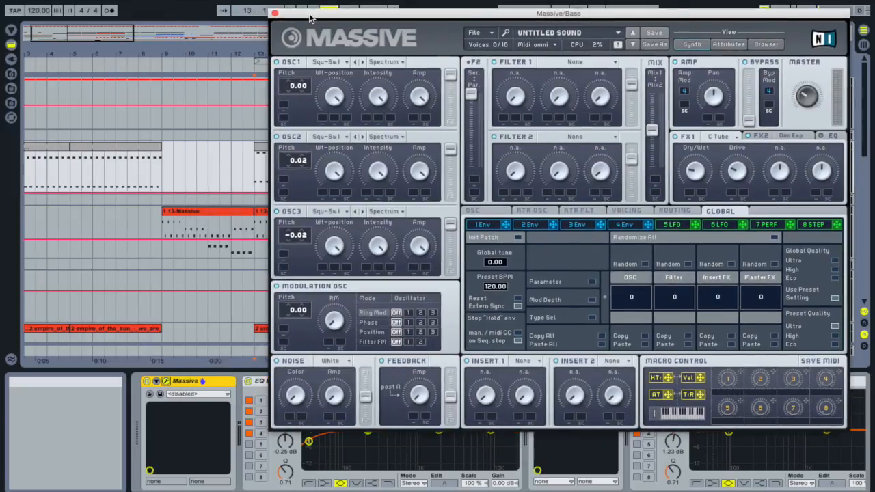
mouse_move(327, 16)
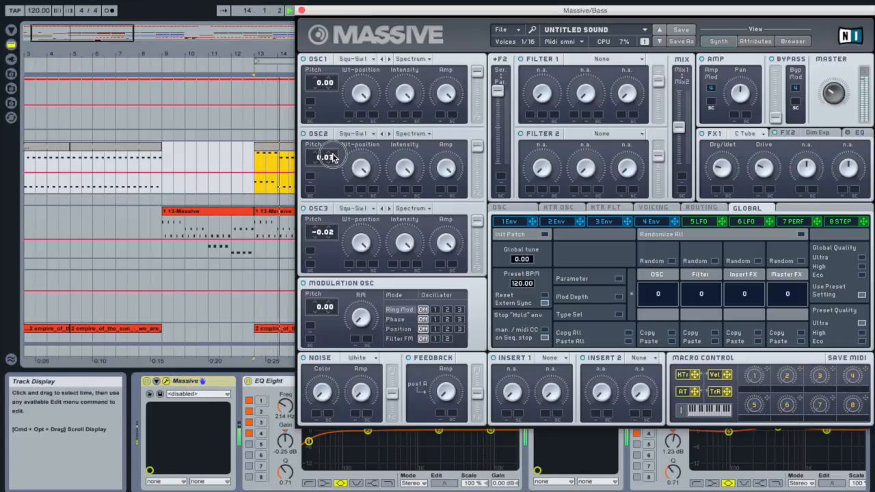
Show the Bass track's Massive synth with oscillators detuned to 0.02 and -0.02.
drag(329, 157, 329, 164)
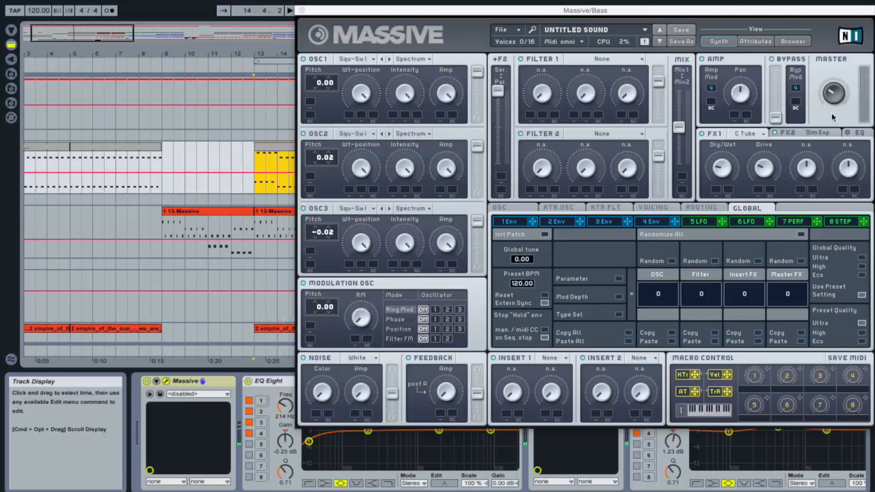
click(747, 133)
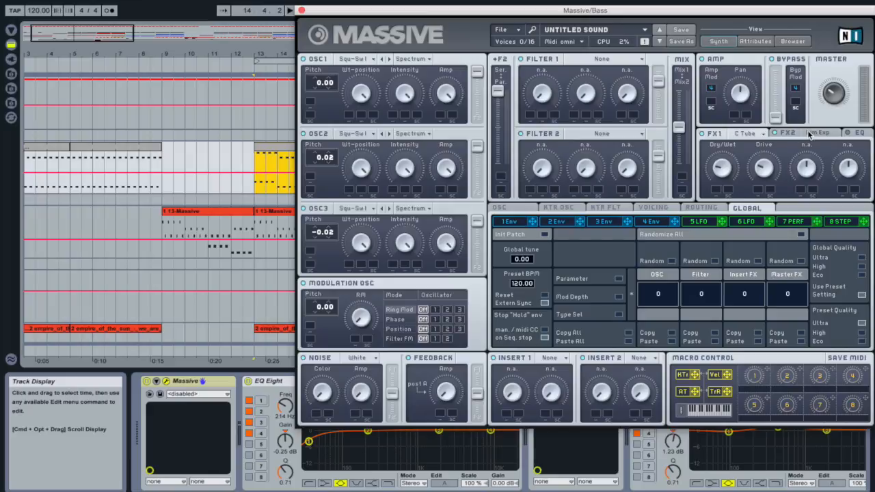
Close Massive to reveal the Bass effects chain with its sidechain compressor.
click(815, 132)
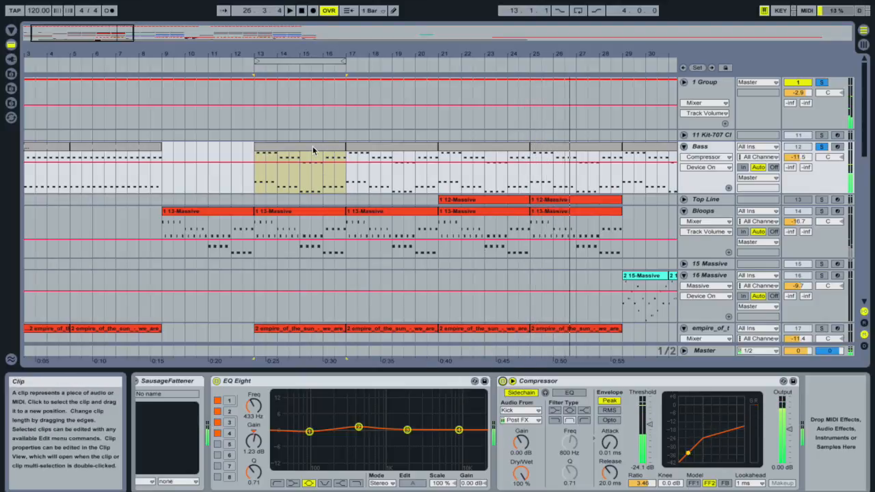
Show the Bass compressor's sidechain fed from the Kick track, then move to the Bloops track.
click(821, 147)
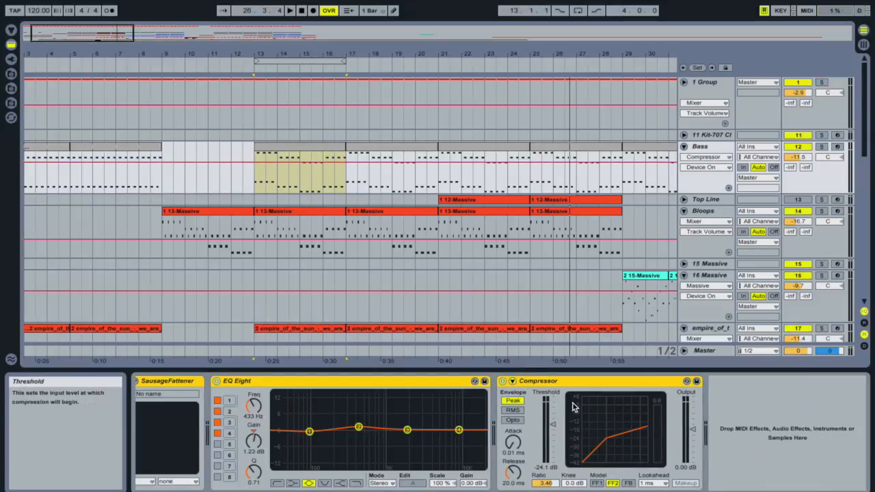
mouse_move(506, 381)
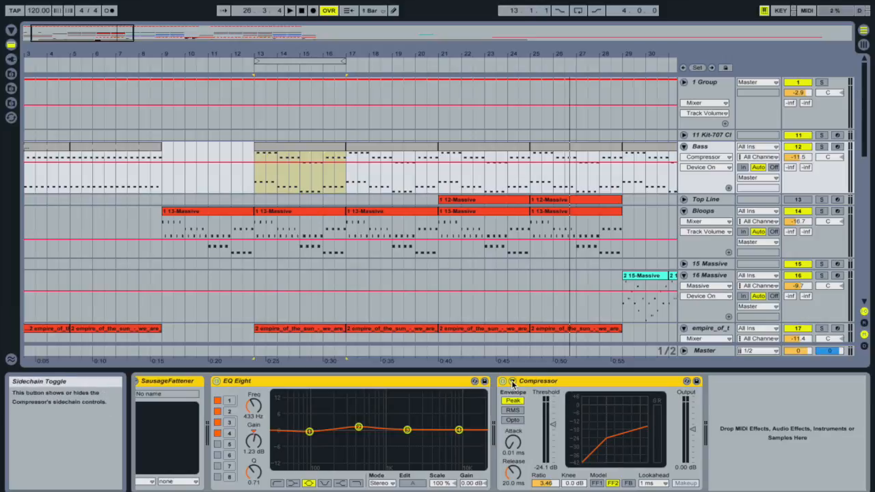
click(506, 380)
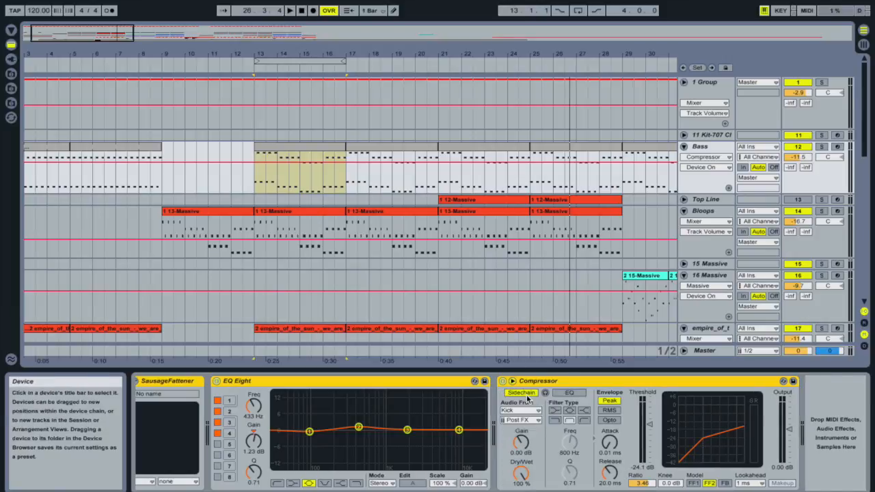
click(525, 392)
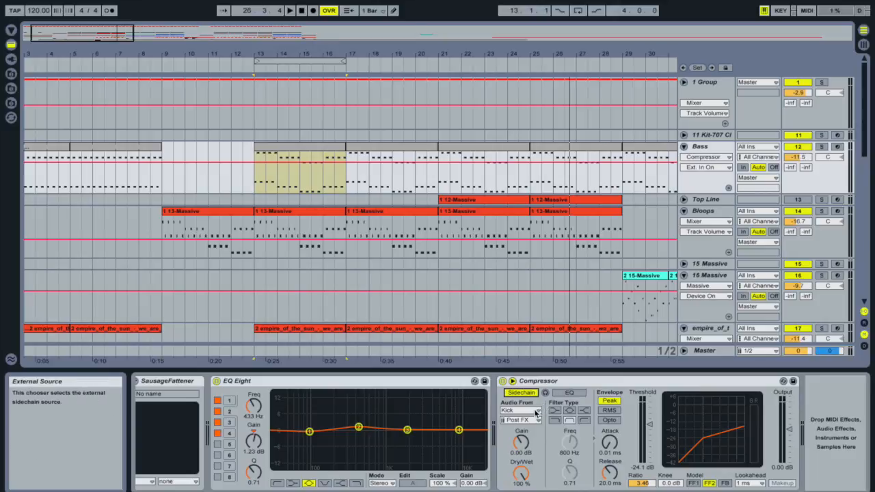
click(525, 410)
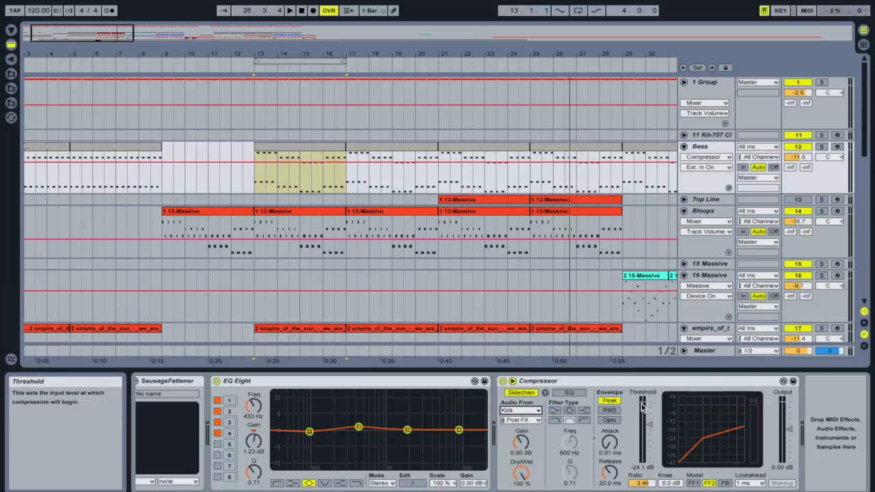
click(286, 12)
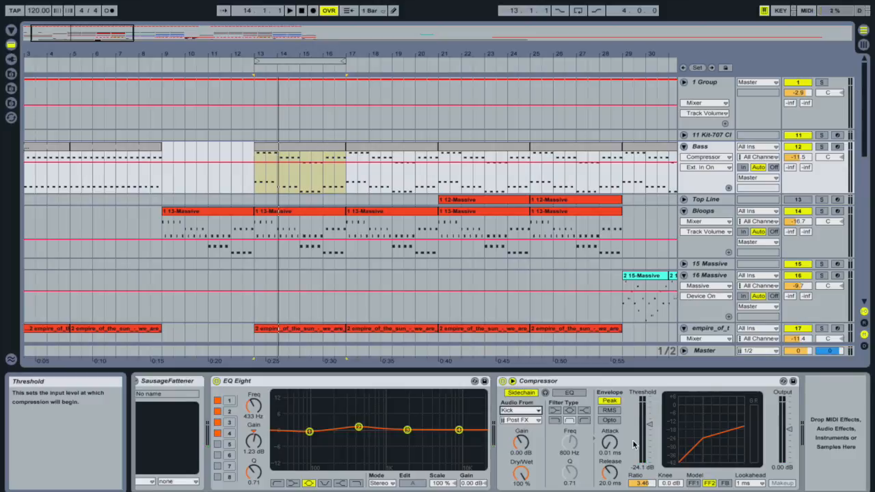
mouse_move(607, 451)
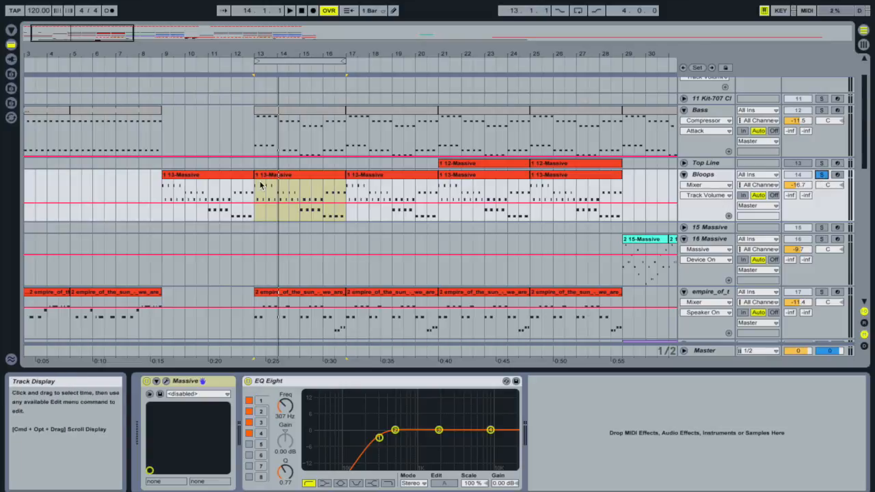
Show the Bloops Massive synth's voicing and unison settings.
click(287, 14)
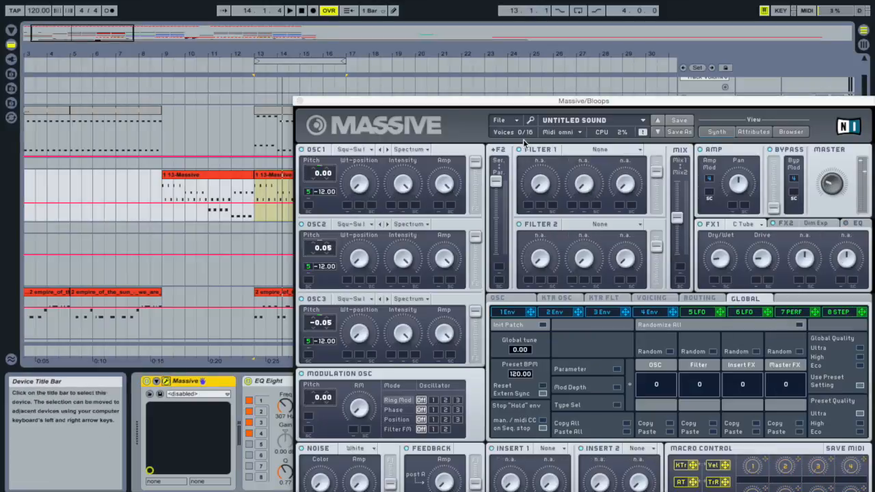
drag(583, 102, 574, 49)
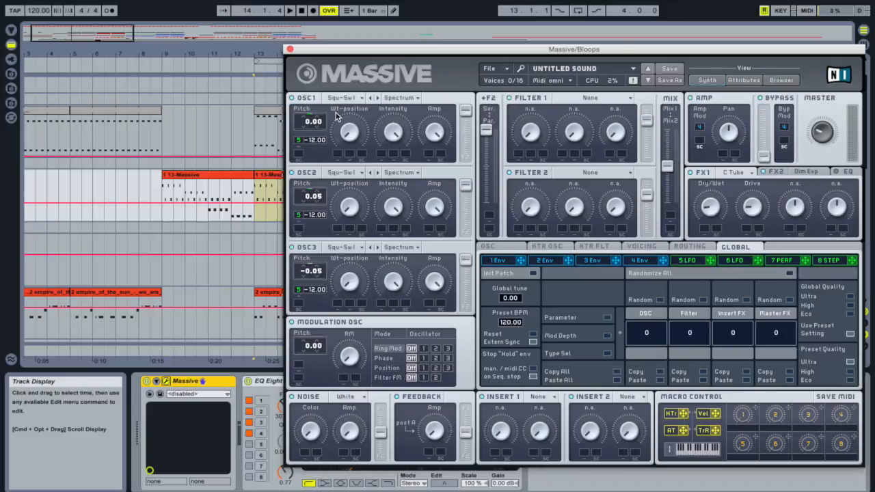
mouse_move(391, 84)
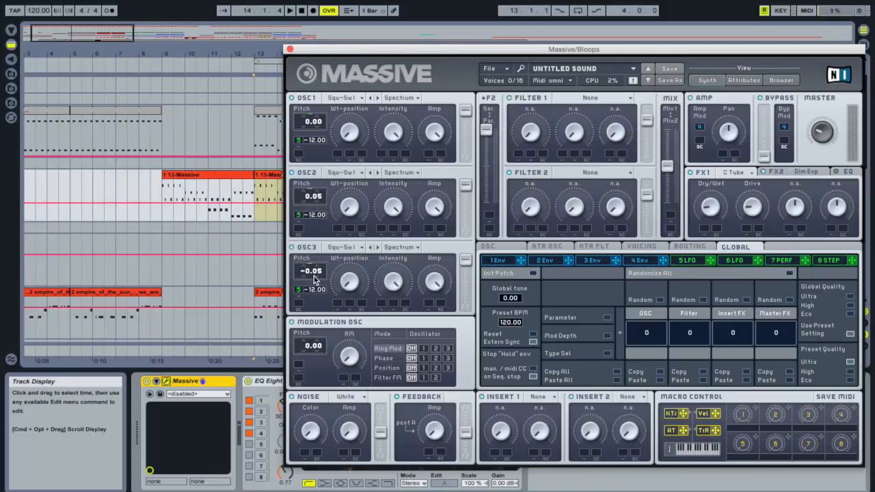
mouse_move(419, 227)
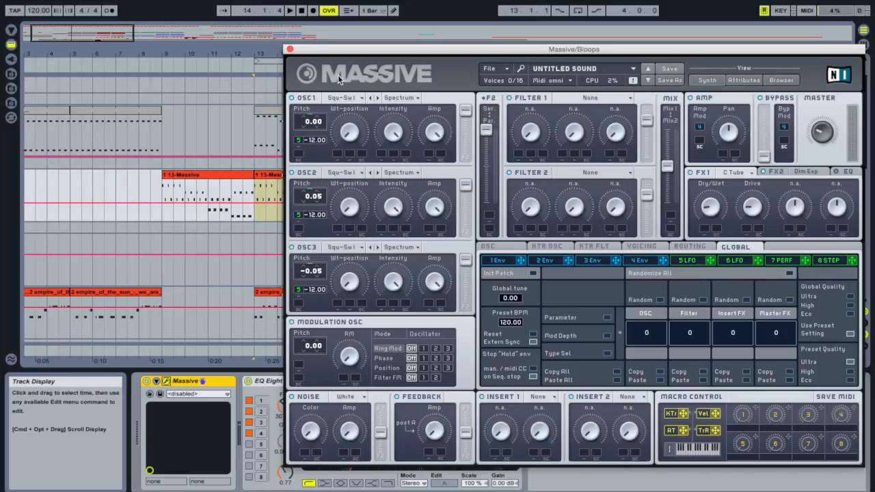
mouse_move(336, 104)
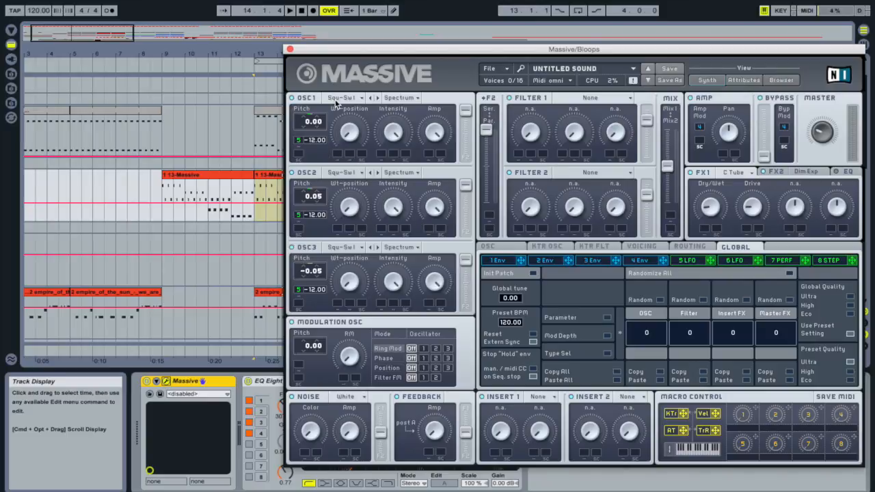
click(687, 259)
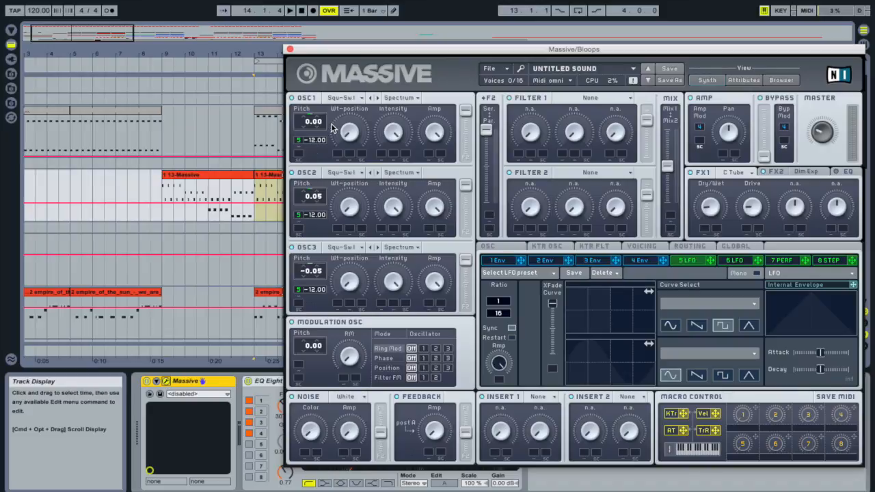
mouse_move(512, 287)
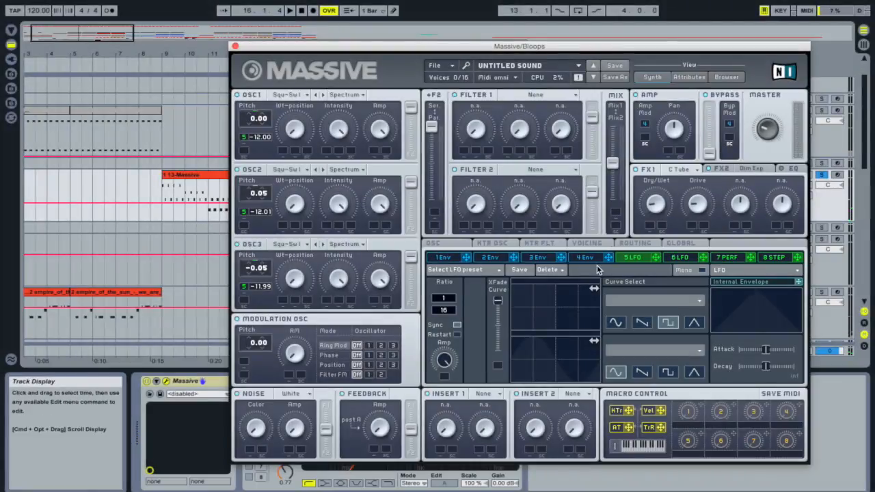
click(585, 243)
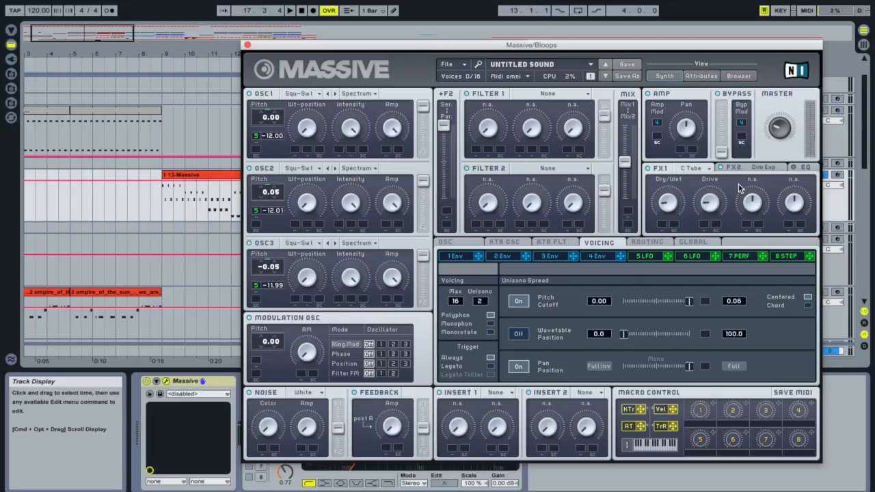
click(692, 169)
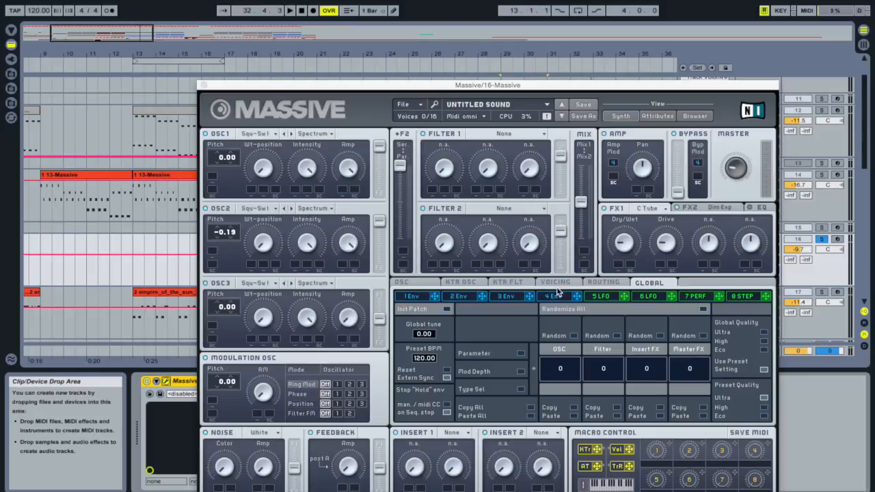
Review track 16's Massive voicing, then close it back to the arrangement.
click(554, 282)
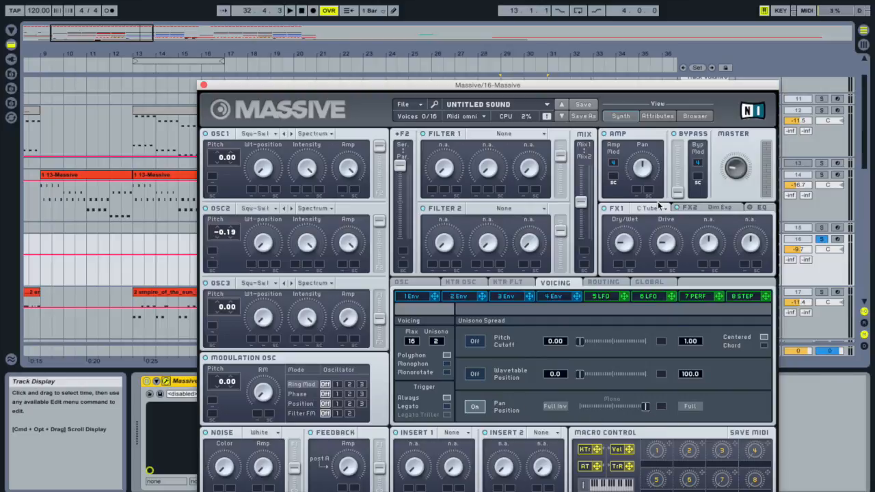
mouse_move(711, 213)
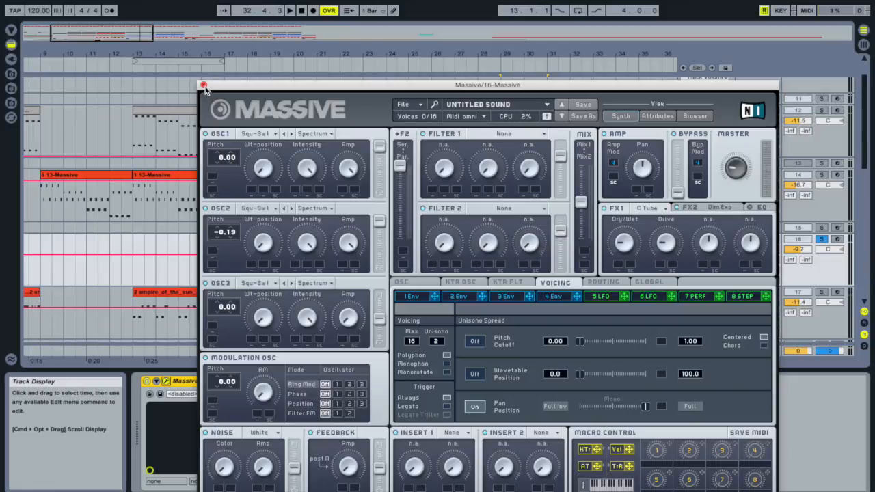
click(203, 85)
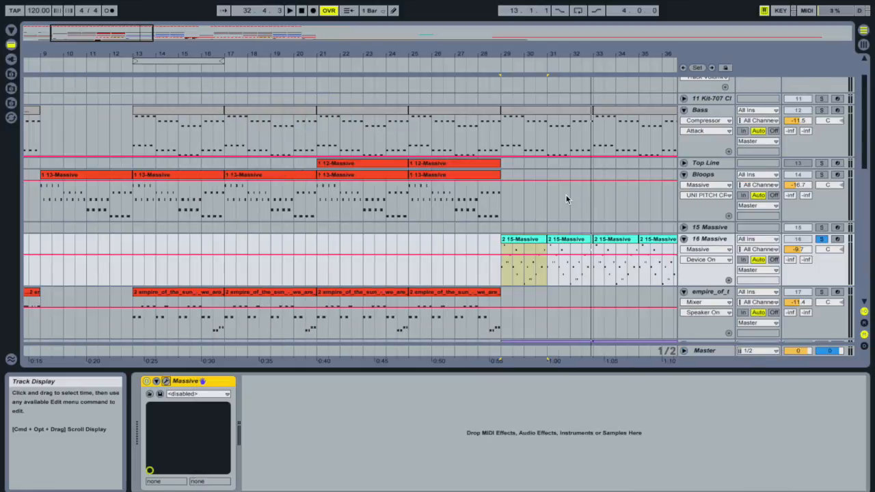
Select the GTR guitar track and solo it.
scroll(down, 3)
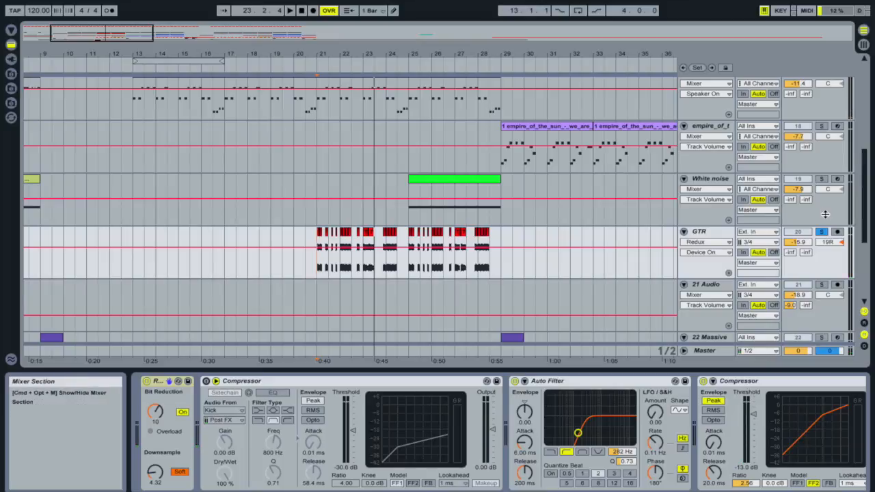
mouse_move(333, 216)
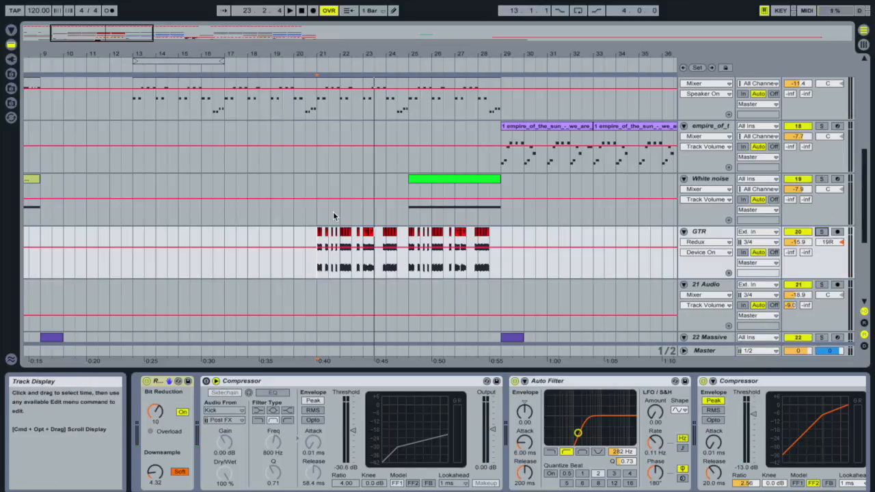
click(293, 11)
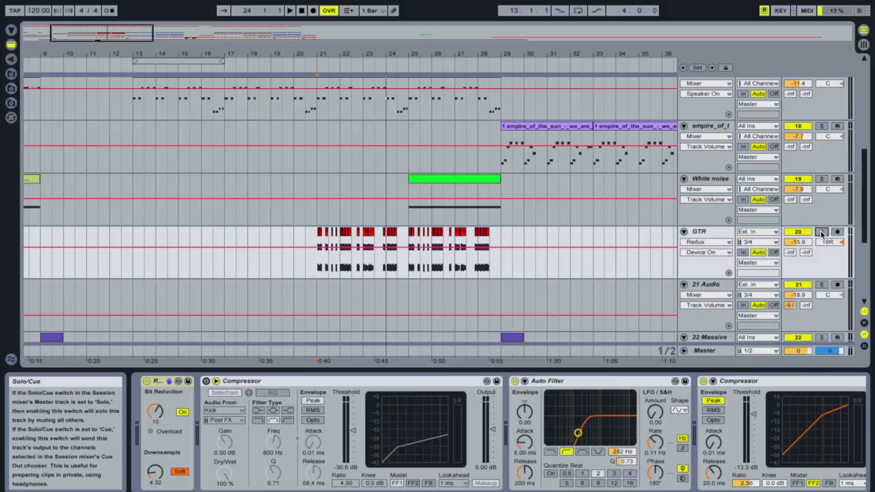
click(821, 231)
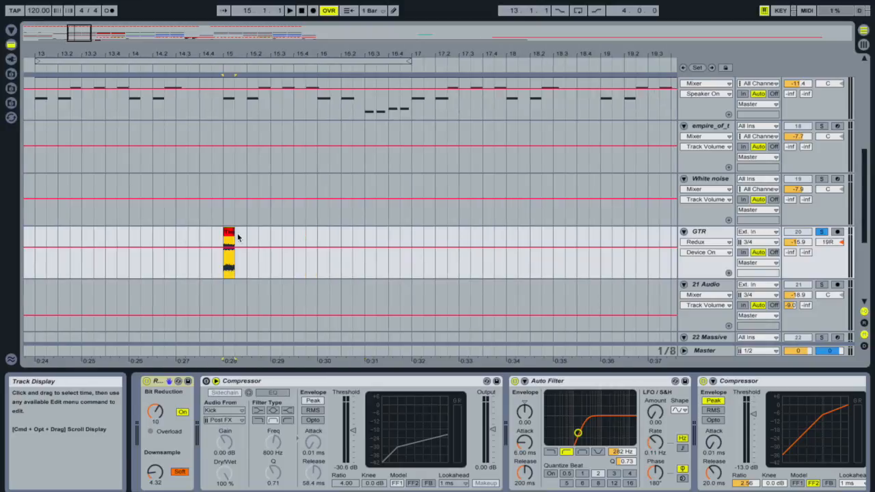
mouse_move(308, 245)
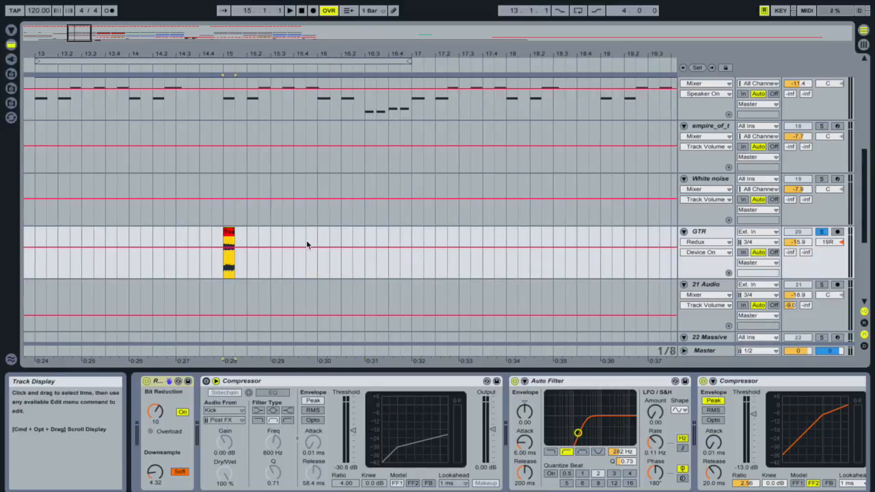
Select the full White Stripes guitar sample clip on the GTR track.
scroll(right, 3)
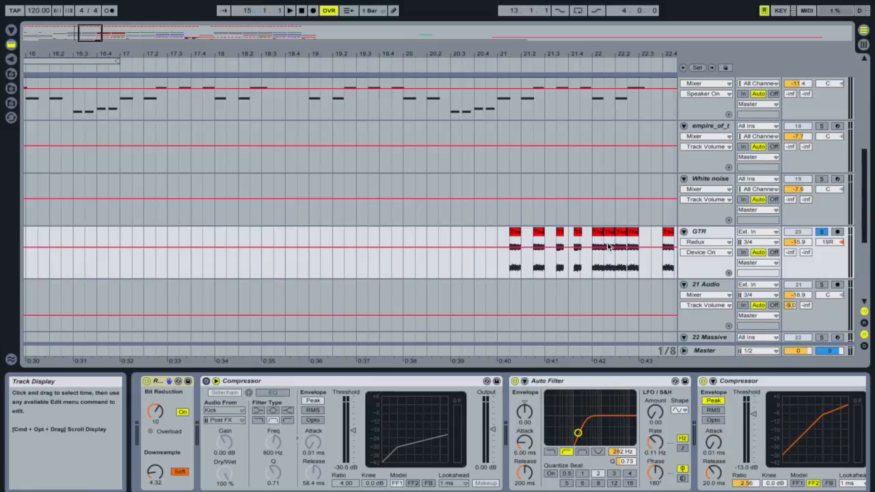
click(292, 14)
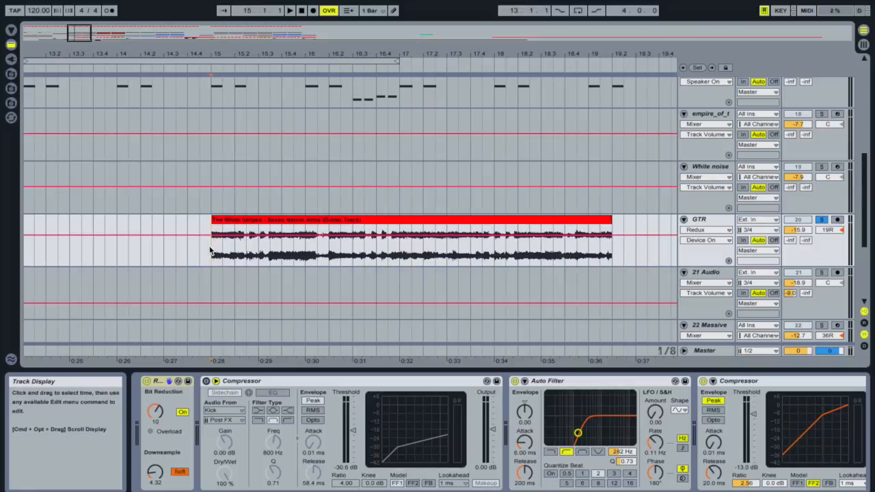
click(290, 12)
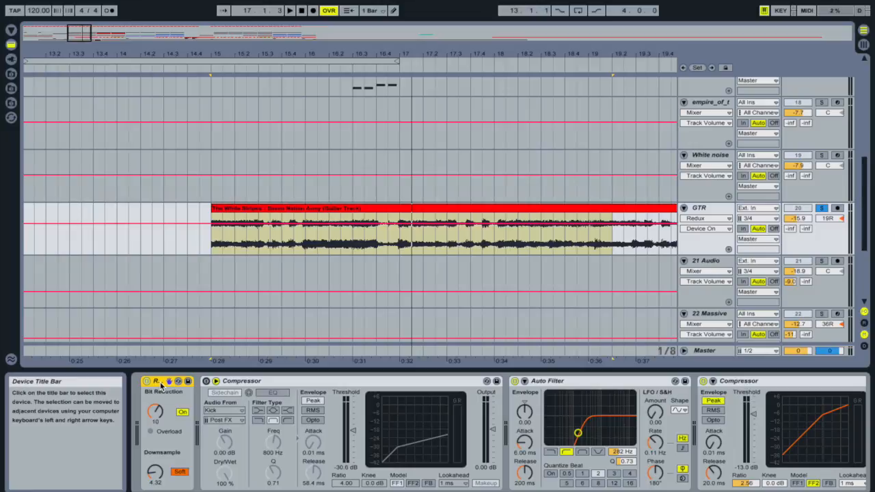
mouse_move(64, 173)
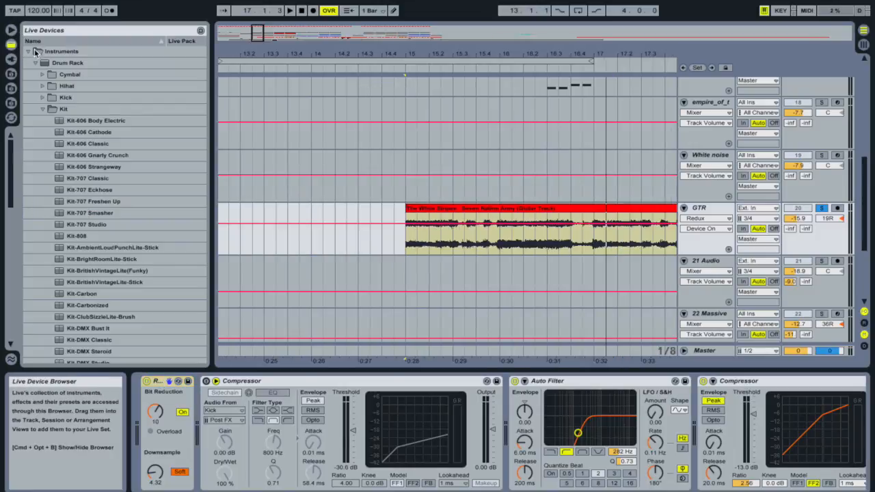
Hide the device library to show the chopped guitar clips from bar 21 onward.
click(28, 177)
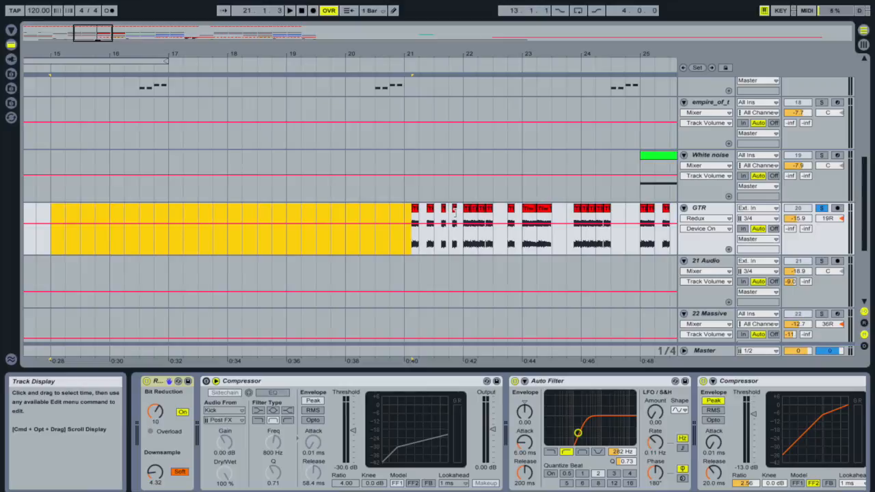
Inspect a guitar slice's waveform, then move to track 24's acapella vocal clip.
click(416, 225)
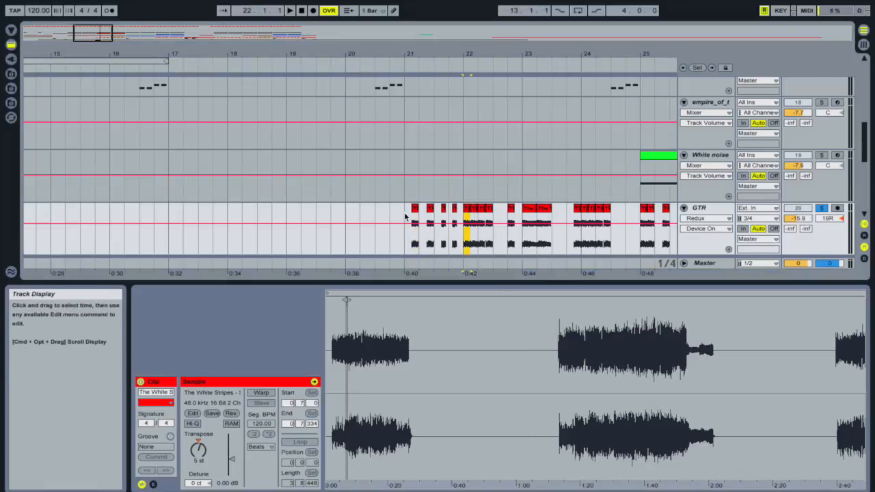
click(820, 207)
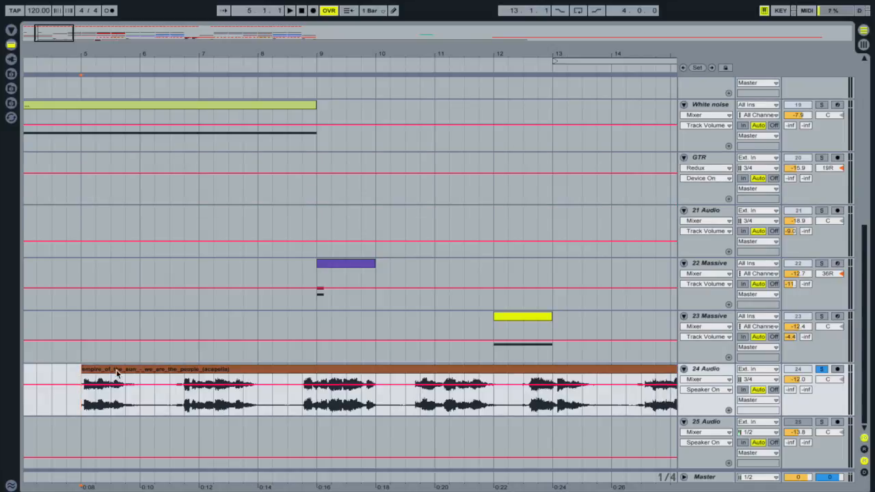
Copy a short acapella vocal phrase onto the 25 Audio track at bar 21.
click(290, 12)
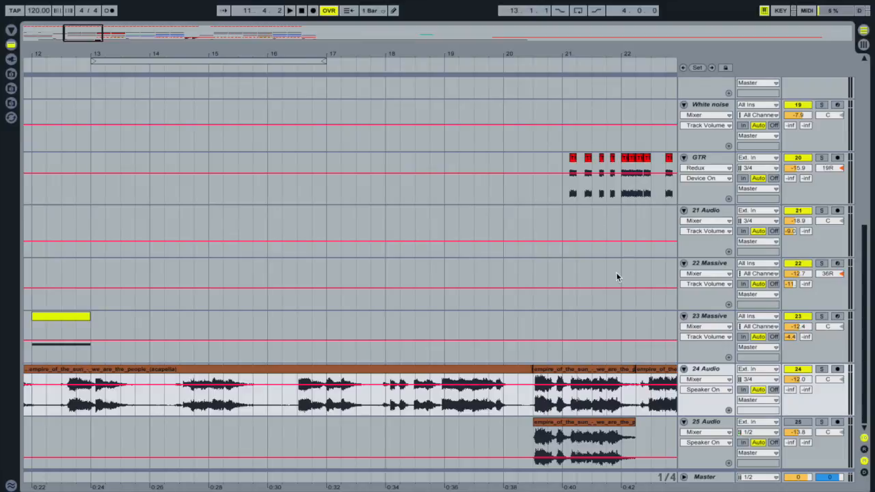
mouse_move(595, 393)
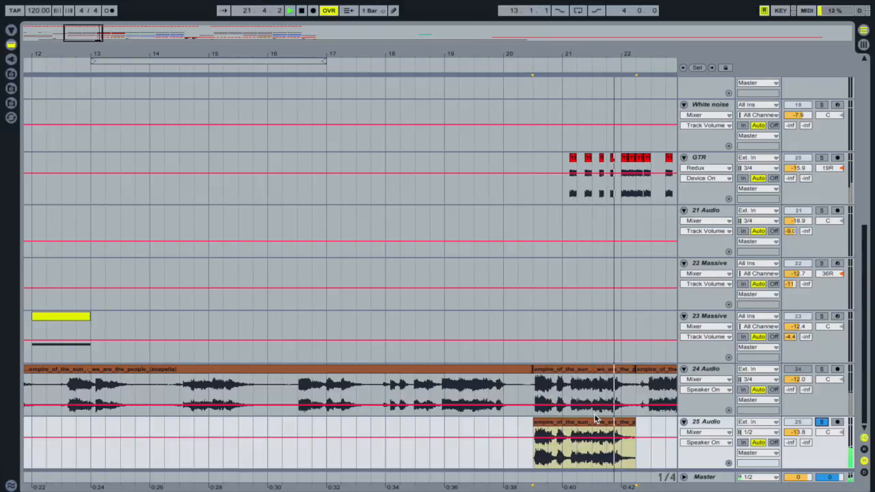
Slice the vocal phrase to a new MIDI track with one slice per transient, giving eight notes.
right_click(574, 417)
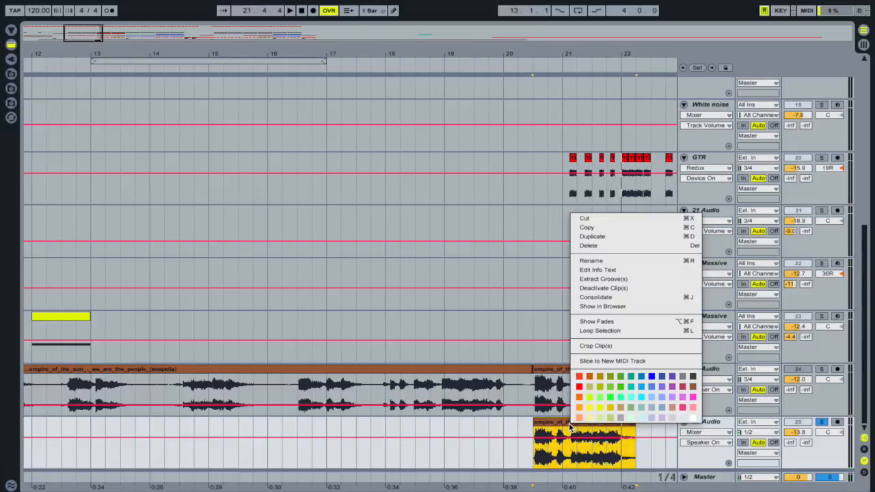
click(607, 361)
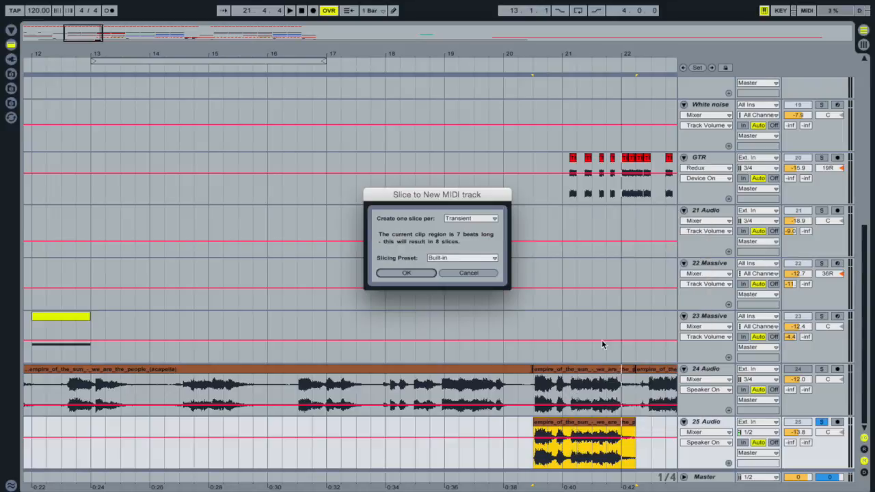
click(470, 218)
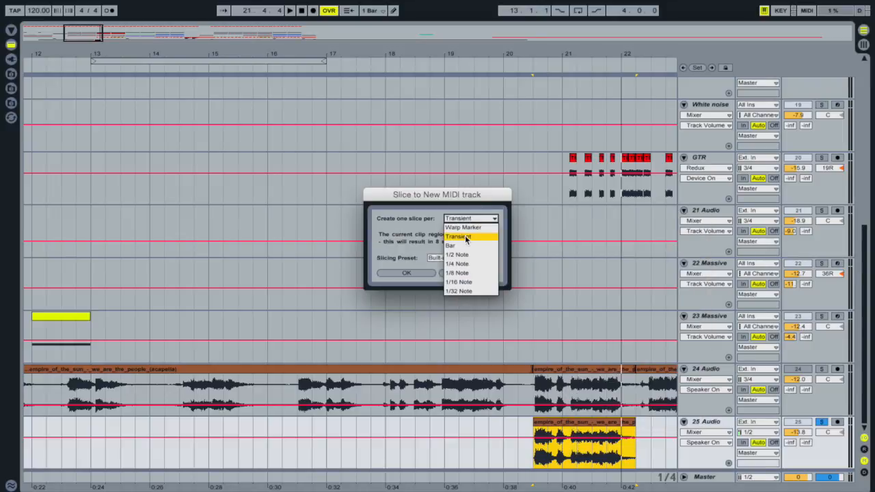
click(462, 235)
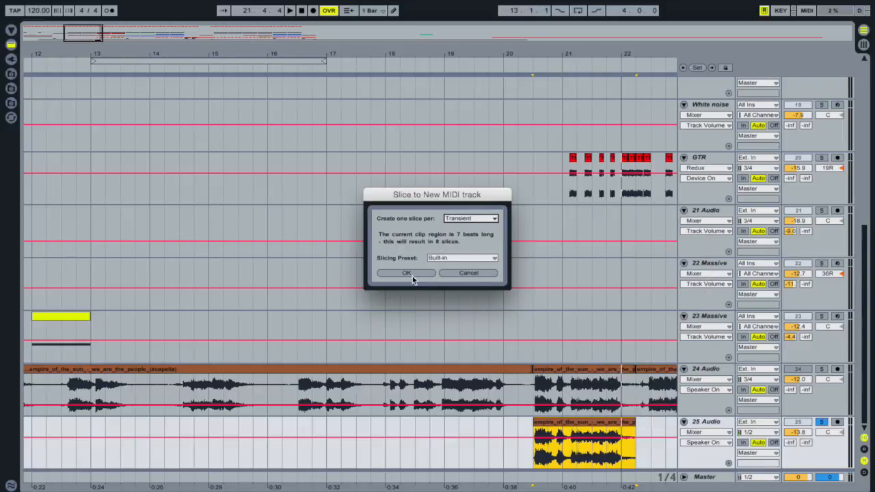
click(405, 274)
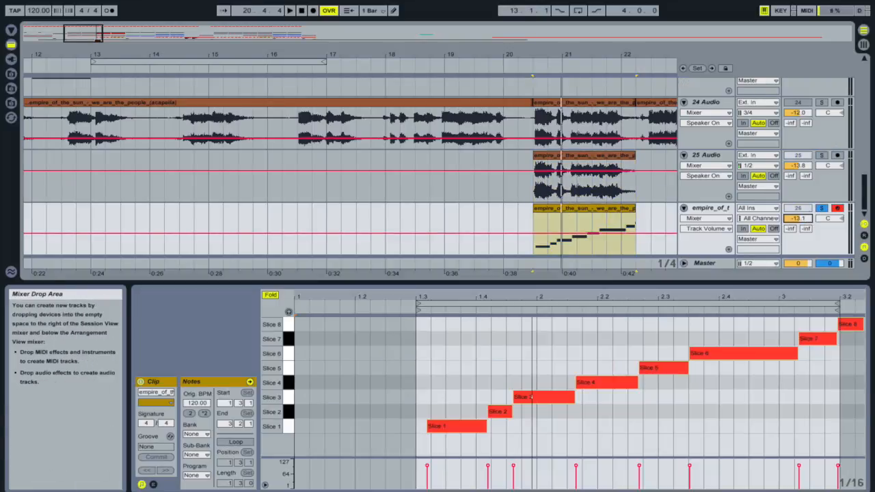
click(286, 10)
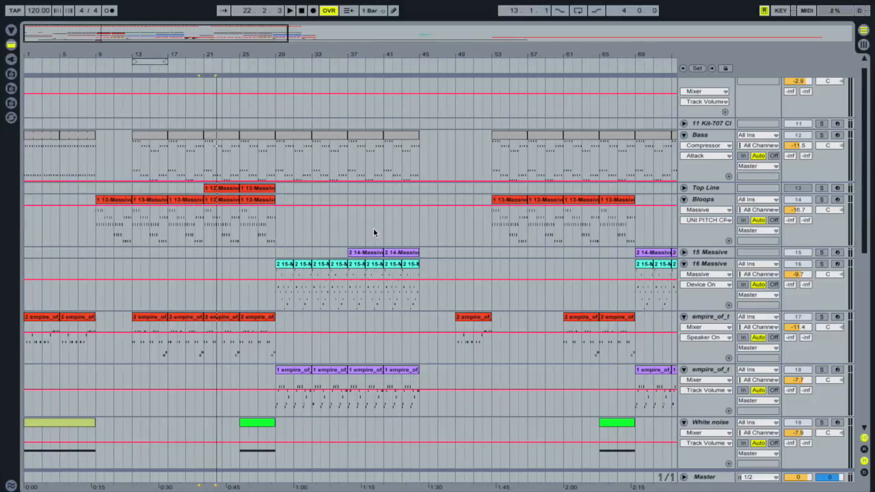
scroll(down, 3)
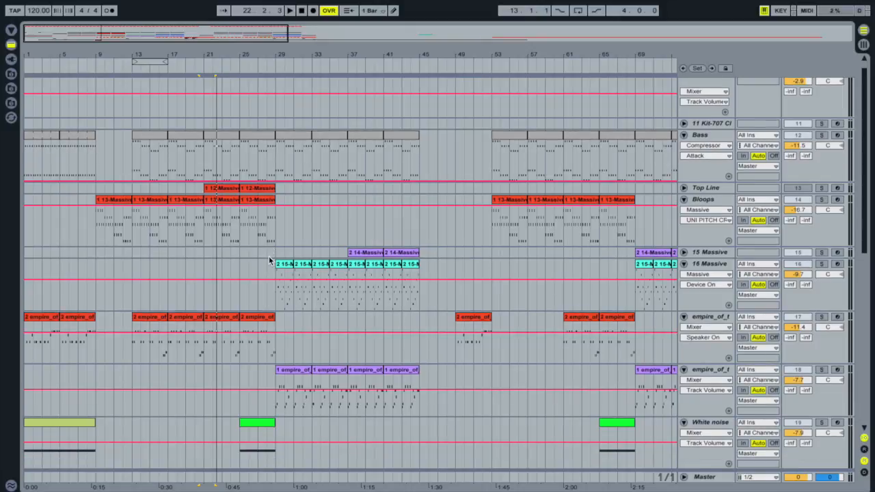
scroll(down, 3)
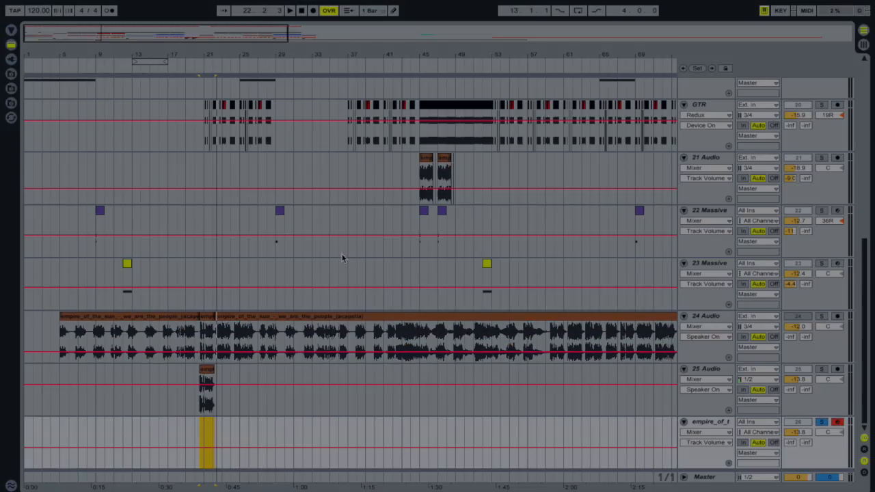